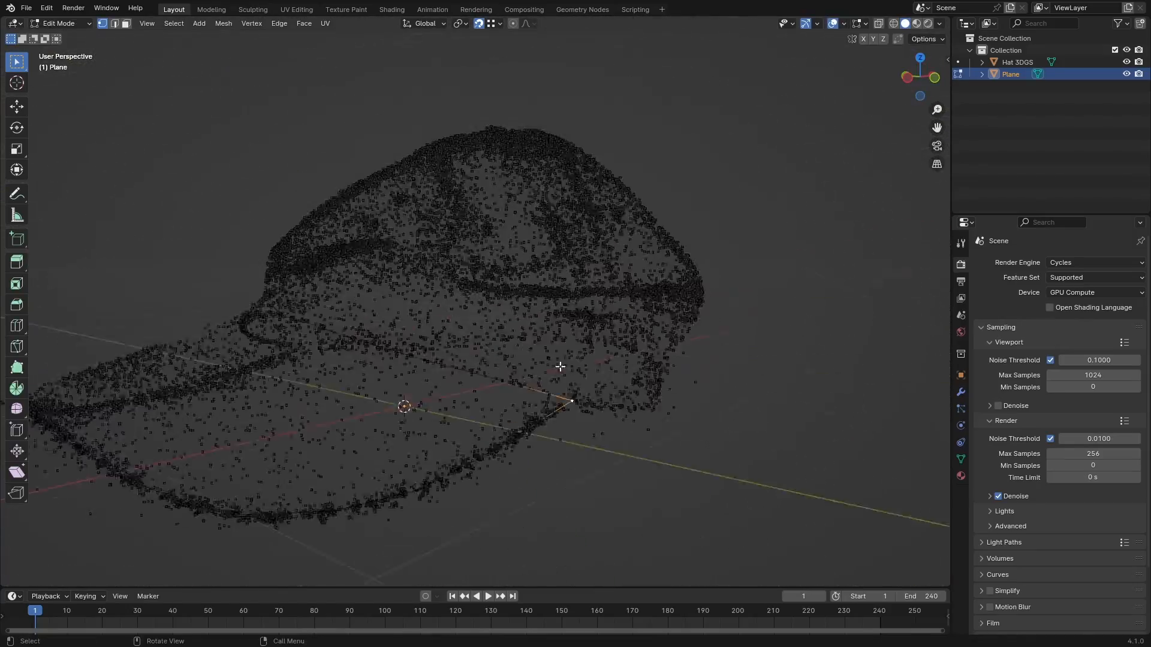
Extrude and move the plane's edges to trace the cap's crown and brim over the point cloud
{"action": "key", "text": "e"}
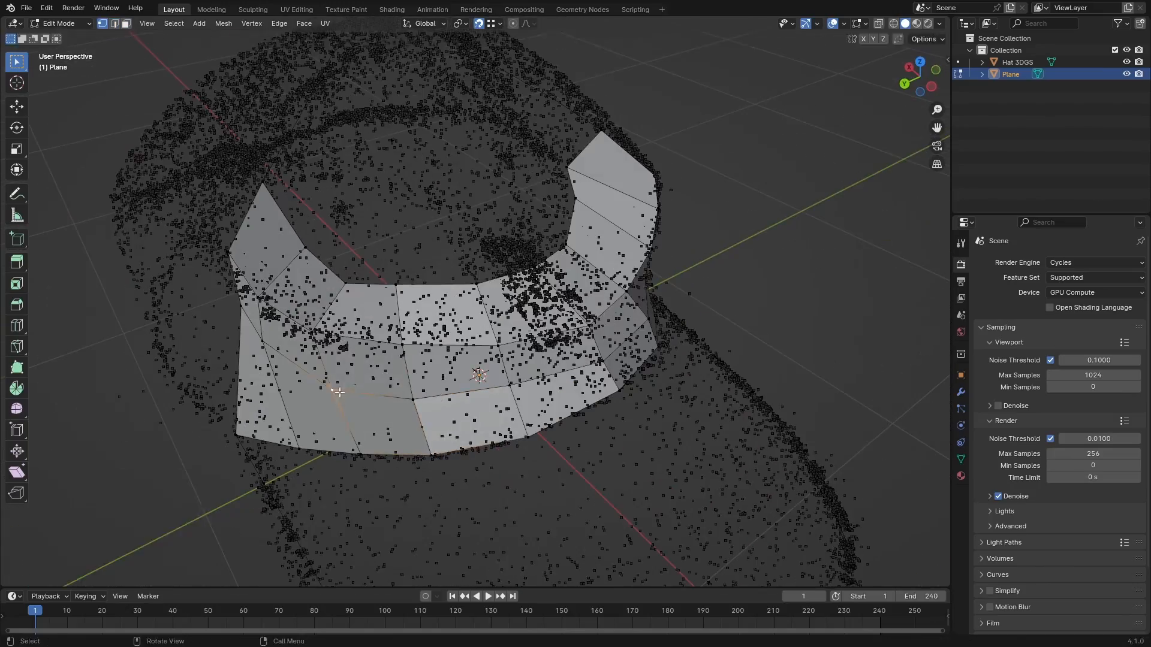
{"action": "key", "text": "g"}
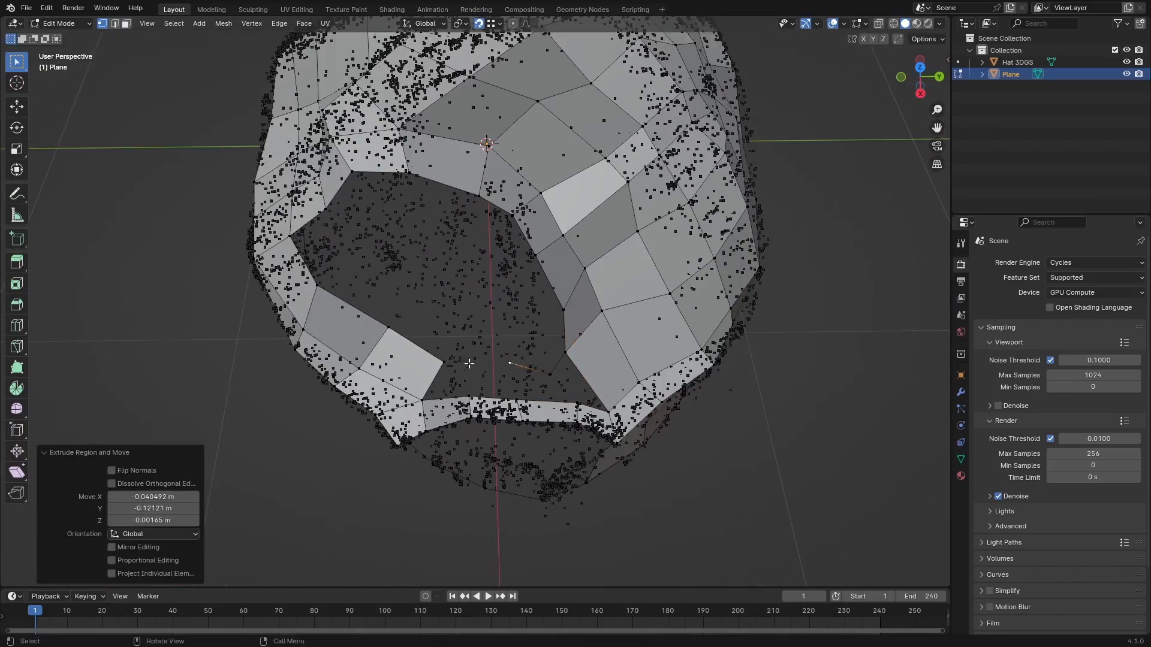
{"action": "left_click", "coordinate": [253, 9]}
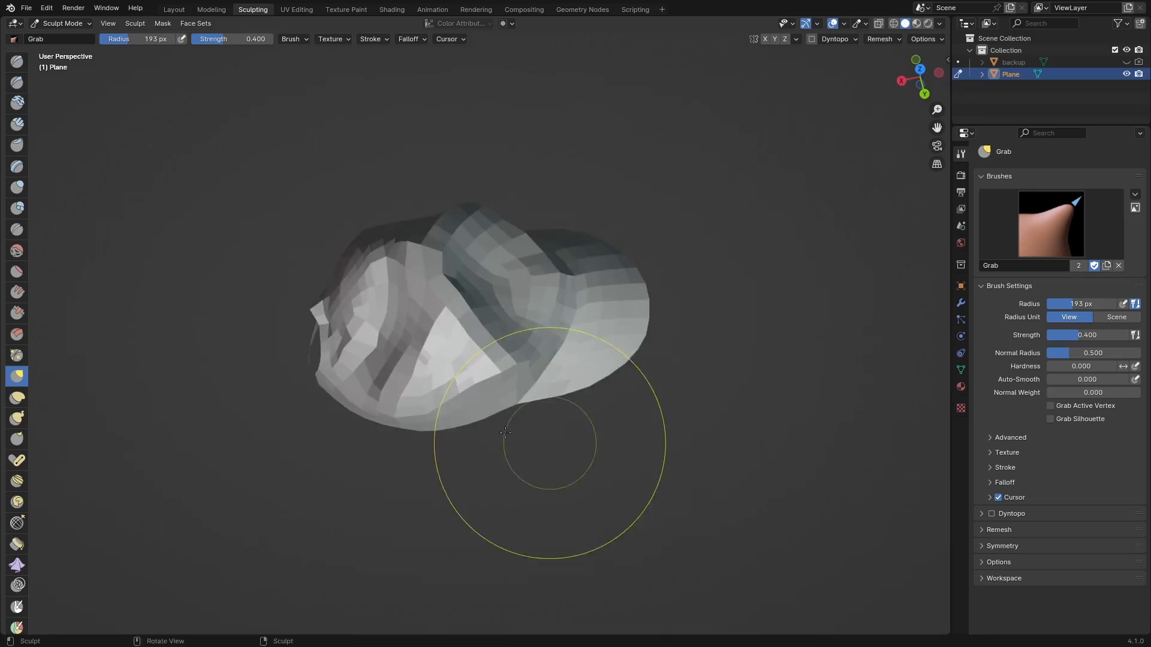
Pull the rough cap mesh into smoother hat-like forms with the Grab brush in Sculpting
{"action": "left_click", "coordinate": [174, 9]}
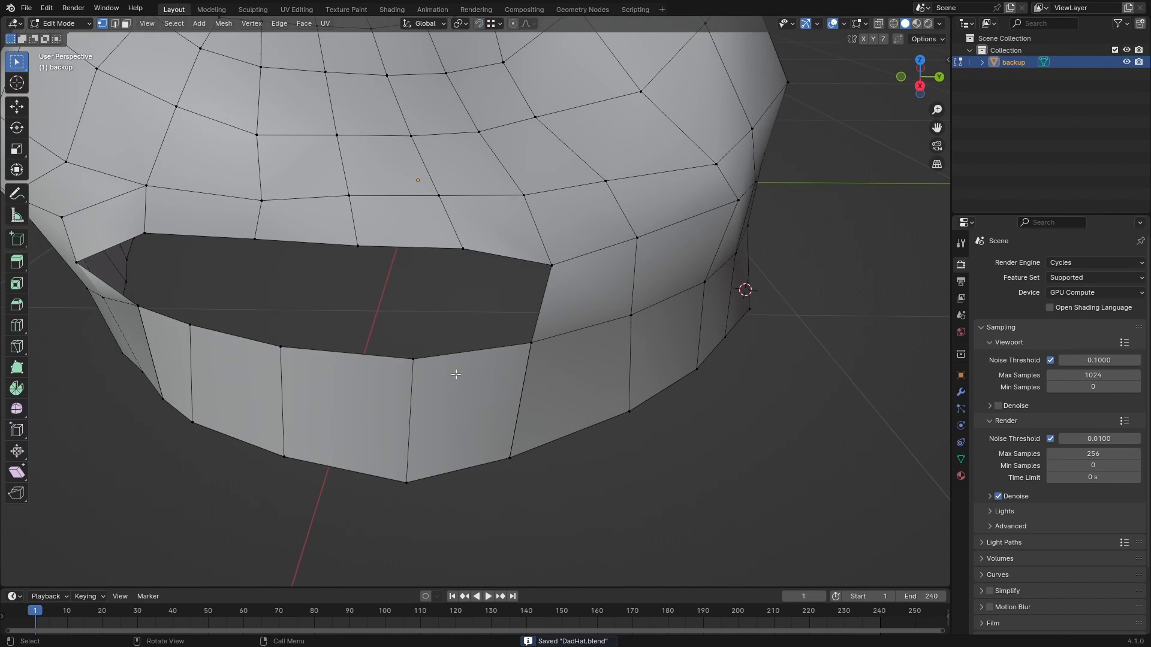
Model the back opening and strap edges in Edit Mode by extruding and moving geometry
{"action": "key", "text": "e"}
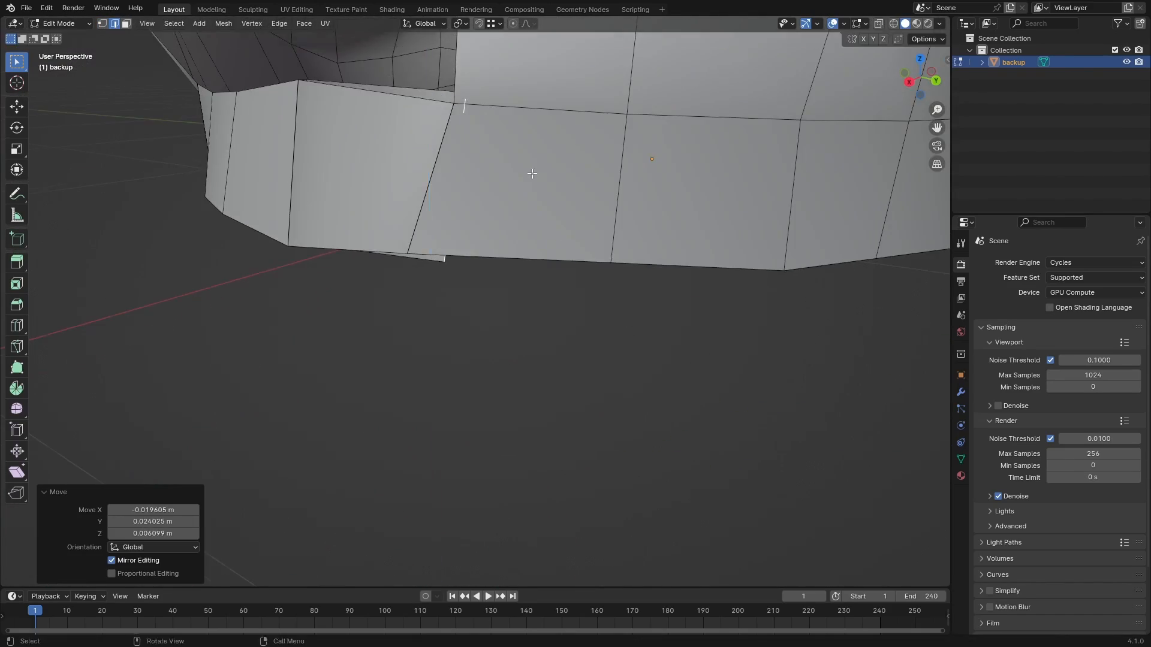
{"action": "key", "text": "g"}
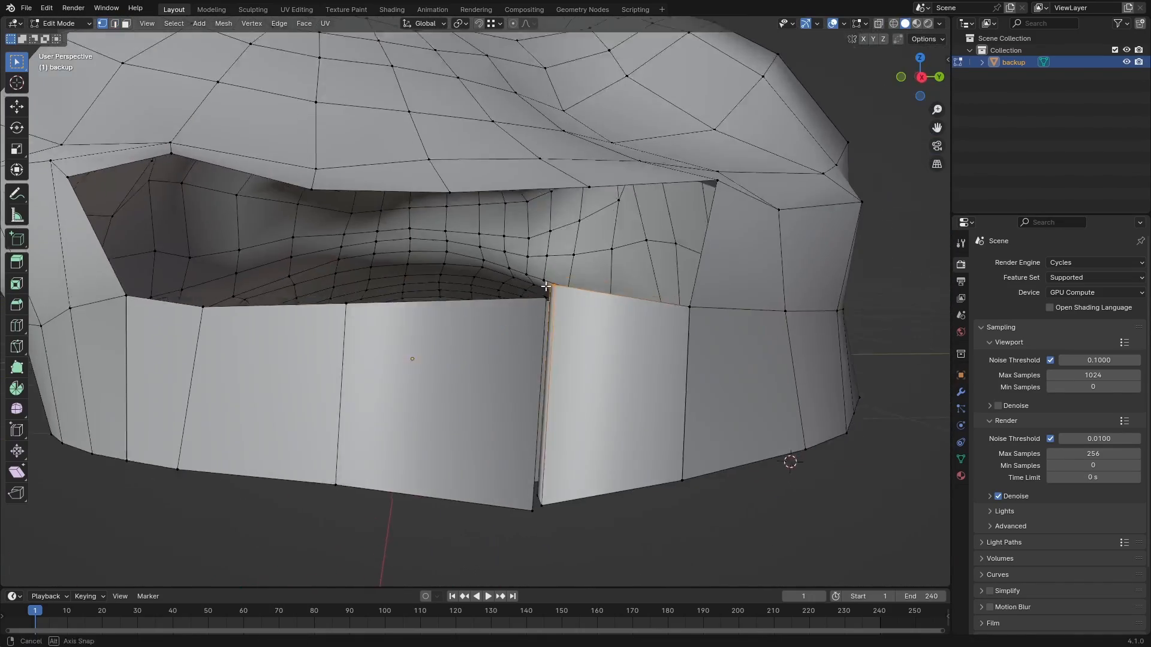
{"action": "key", "text": "Tab"}
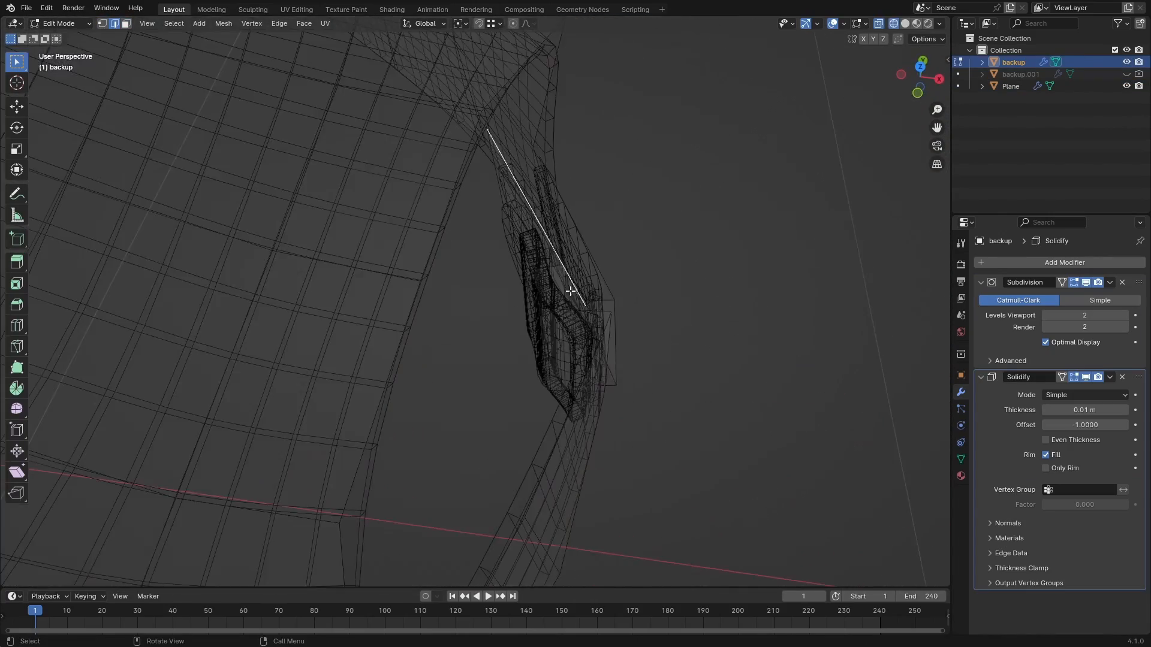
{"action": "key", "text": "Tab"}
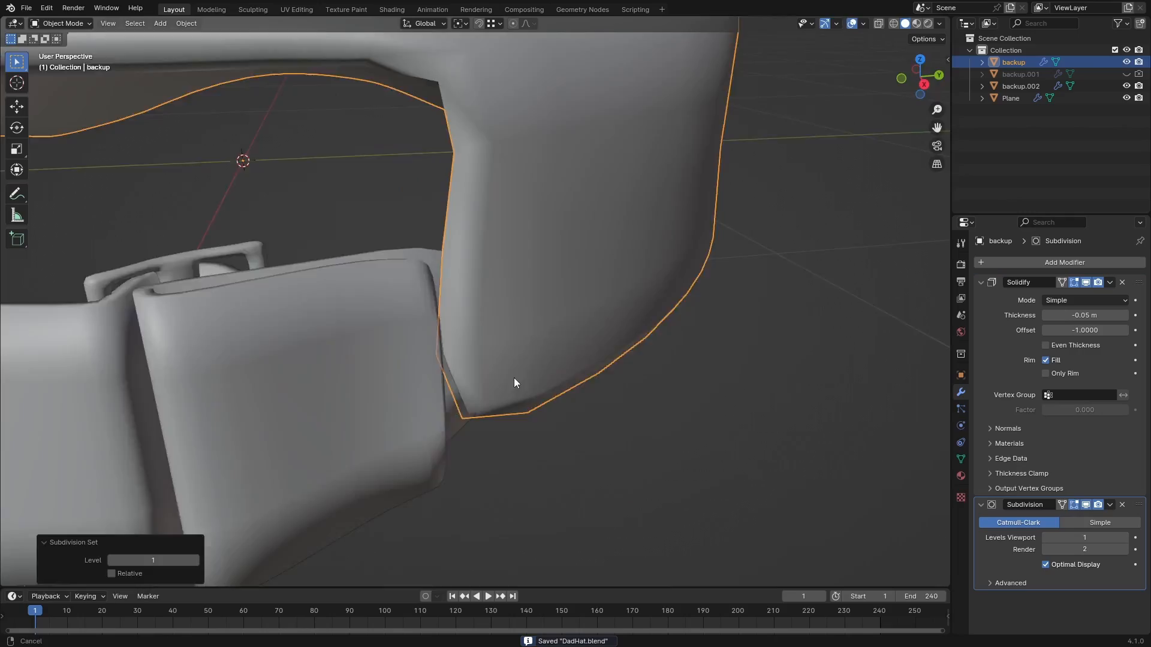
Add Solidify and Subdivision Surface modifiers for thickness and rounded surfaces
{"action": "key", "text": "Tab"}
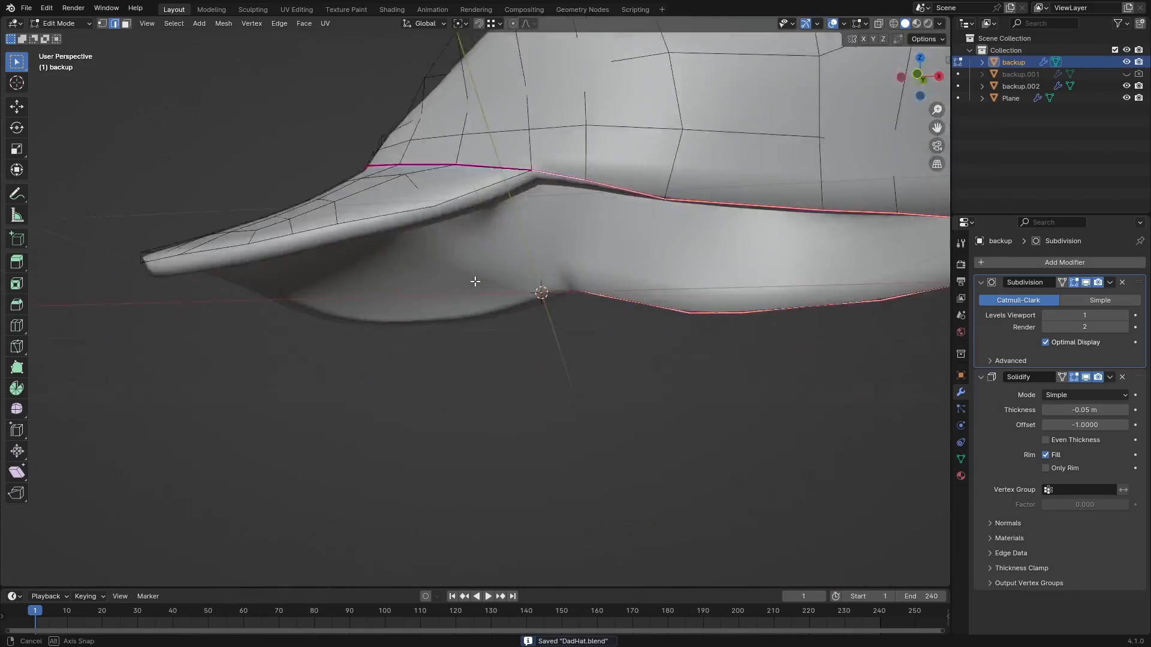
{"action": "key", "text": "Tab"}
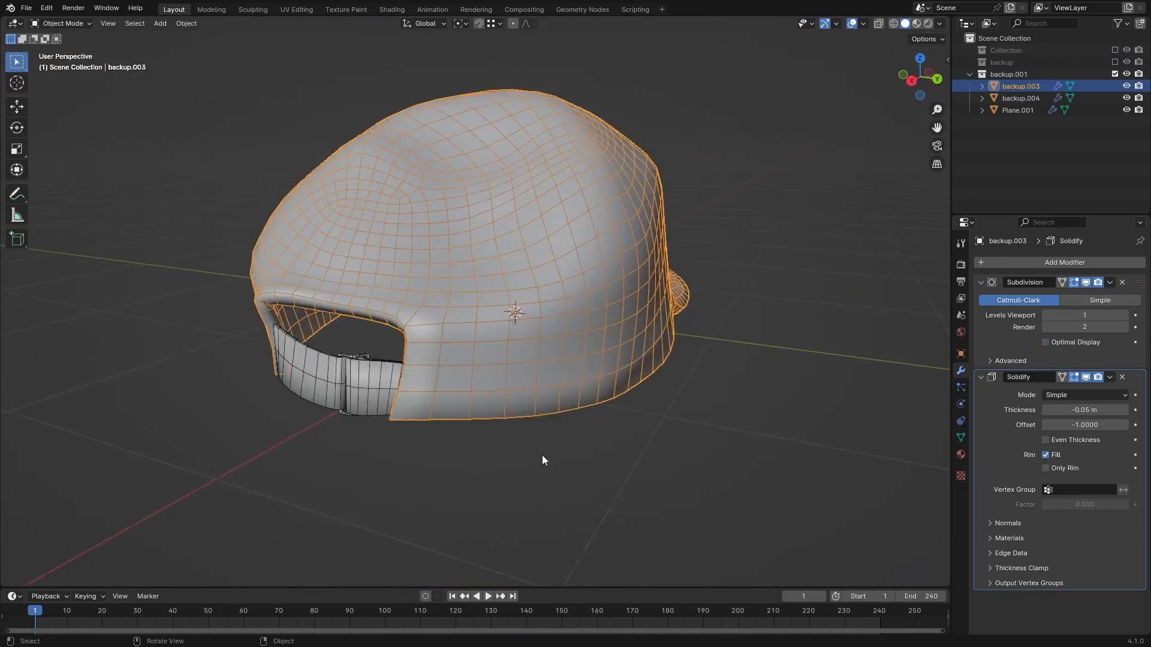
{"action": "left_click", "coordinate": [1017, 109]}
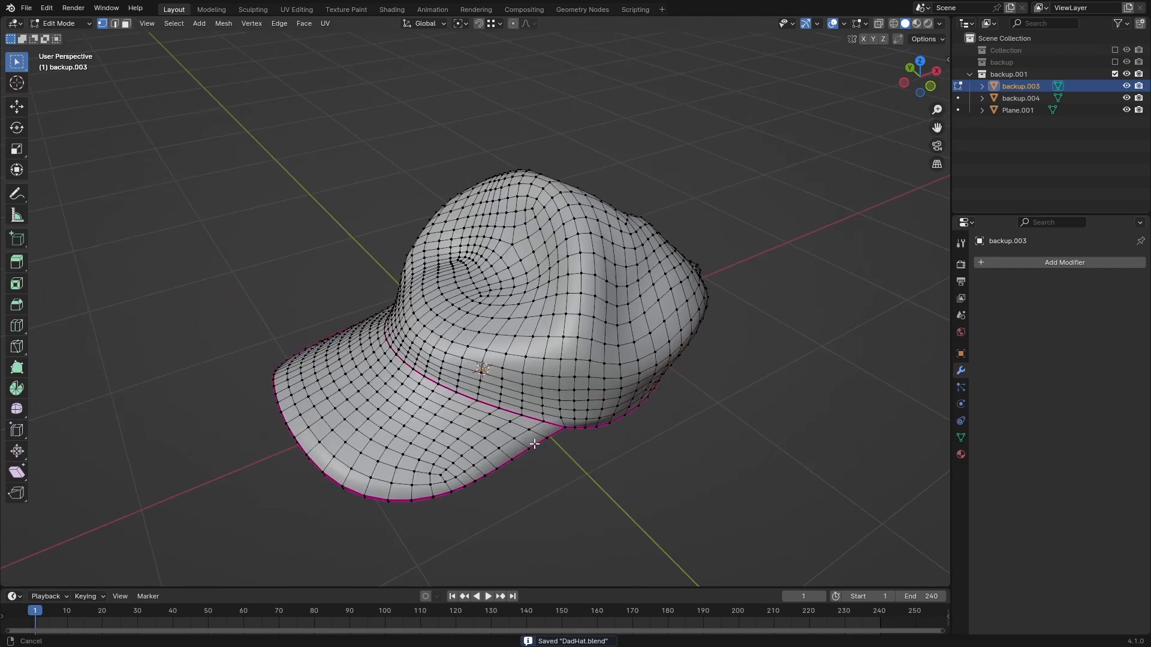
Mark UV seams on the brim and strap edge loops and save the project
{"action": "key", "text": "Tab"}
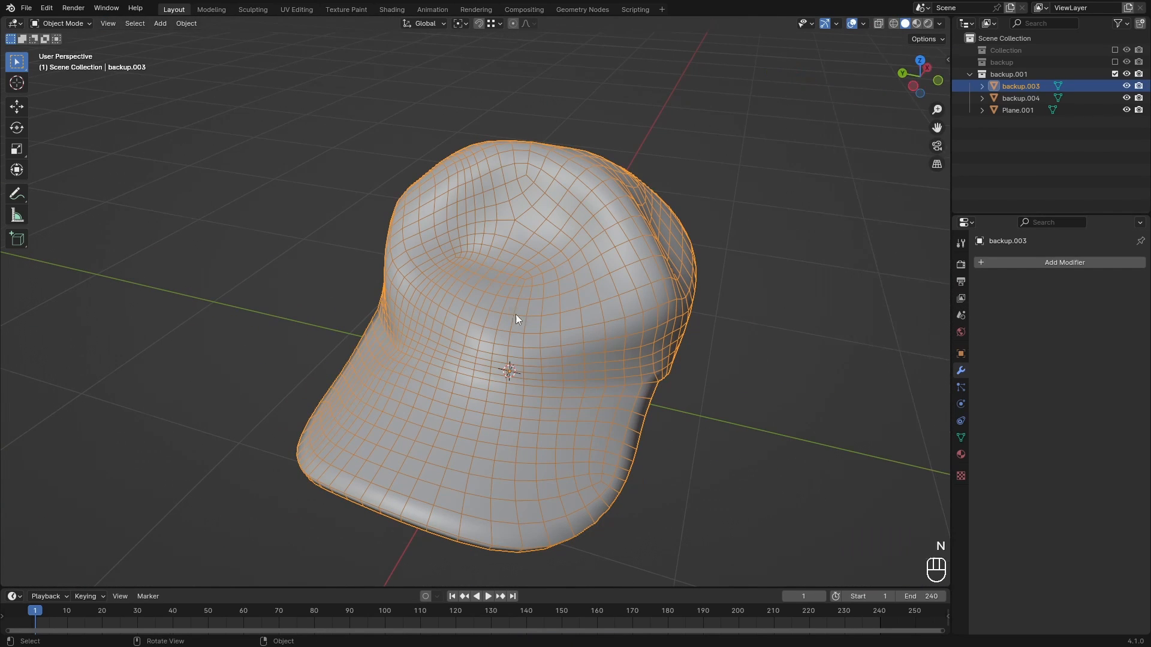
{"action": "key", "text": "Tab"}
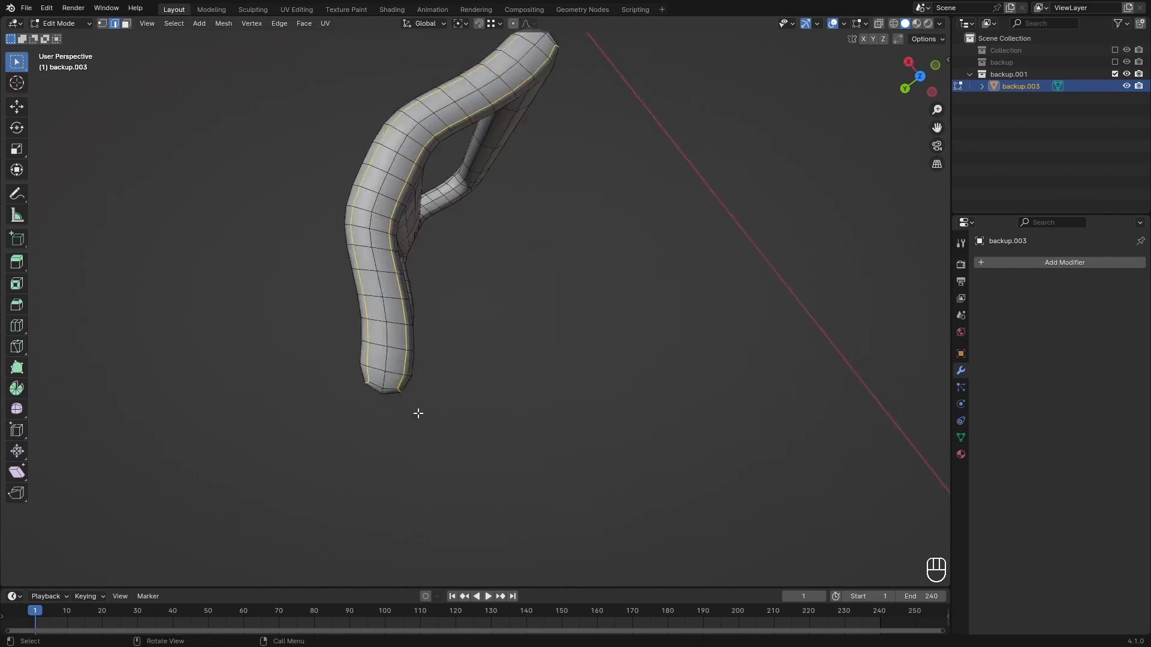
{"action": "key", "text": "ctrl+z"}
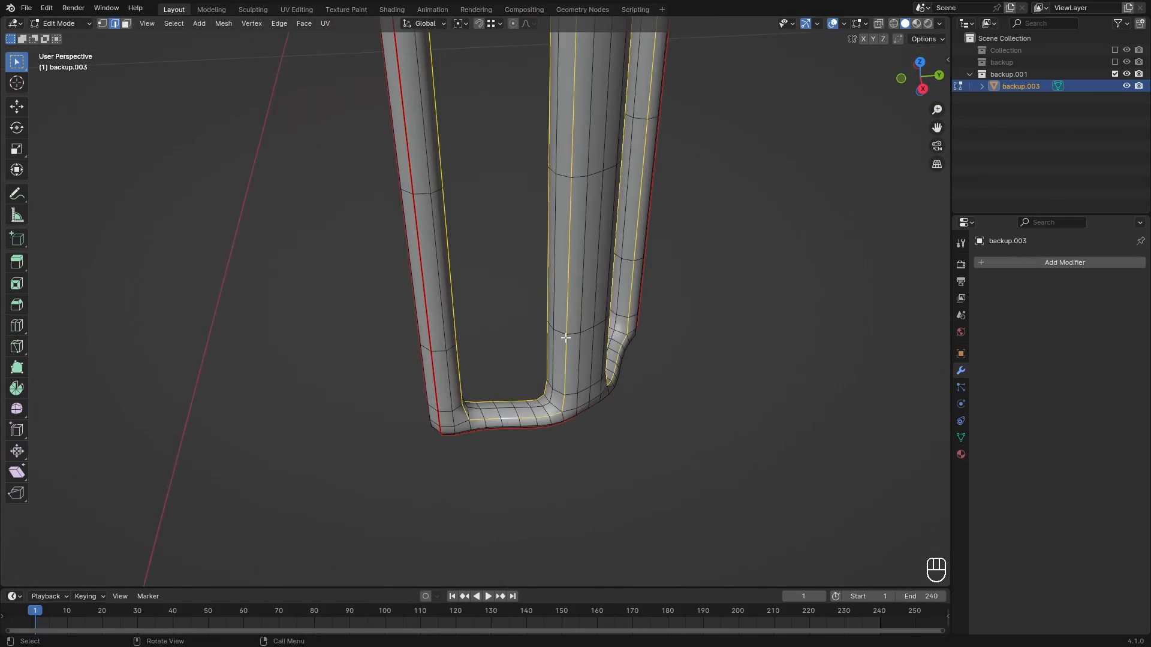
{"action": "key", "text": "ctrl+s"}
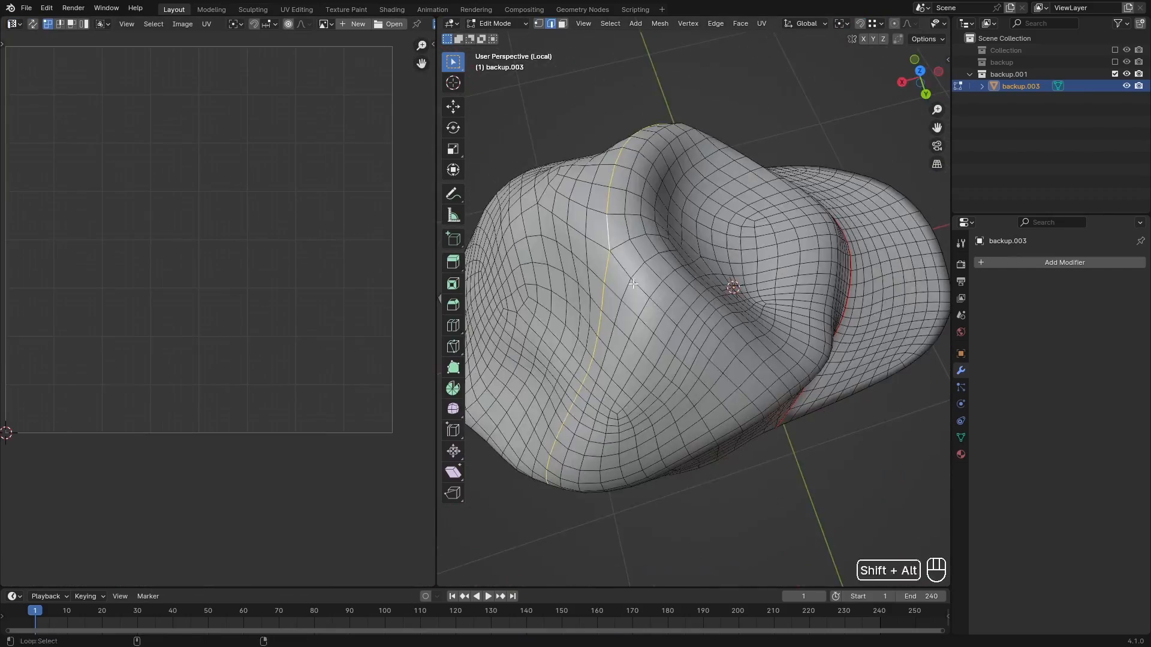
{"action": "key", "text": "Tab"}
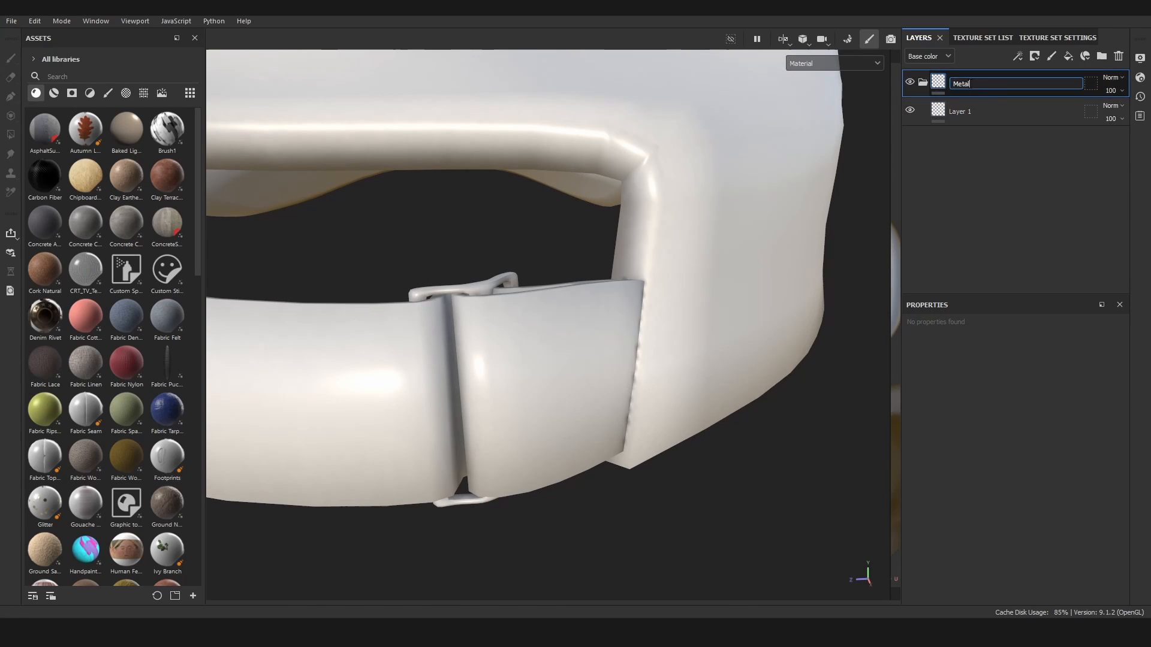
Swap the cap's fill material to Fabric Denim
{"action": "double_click", "coordinate": [44, 258]}
{"action": "type", "text": "Seams"}
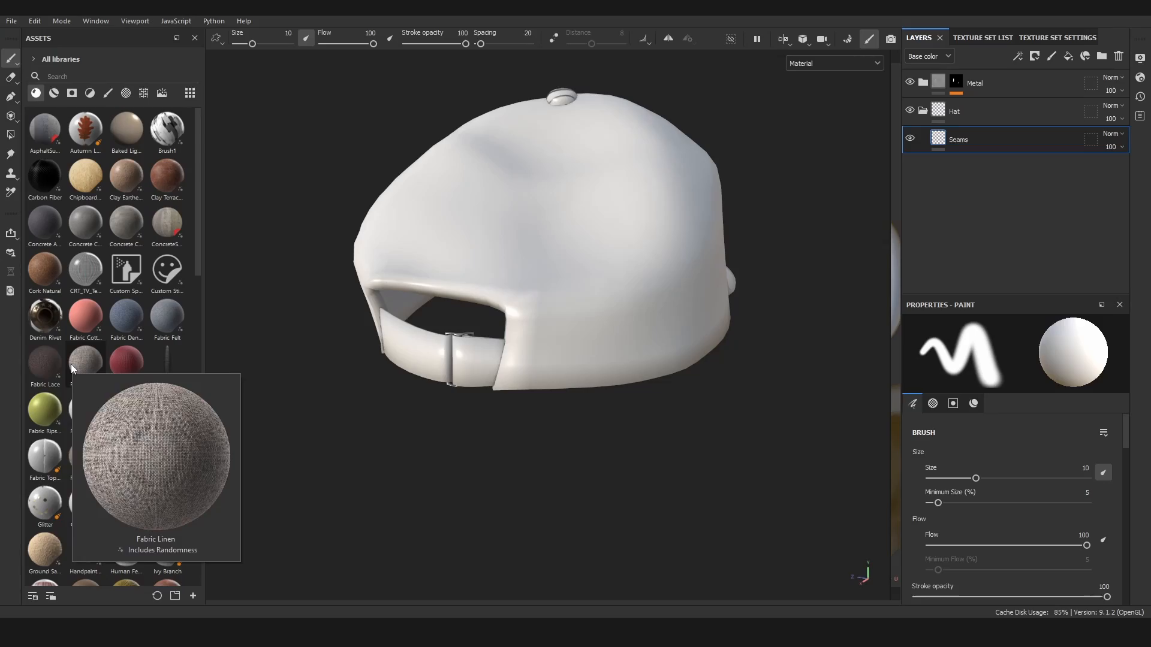
{"action": "double_click", "coordinate": [84, 365]}
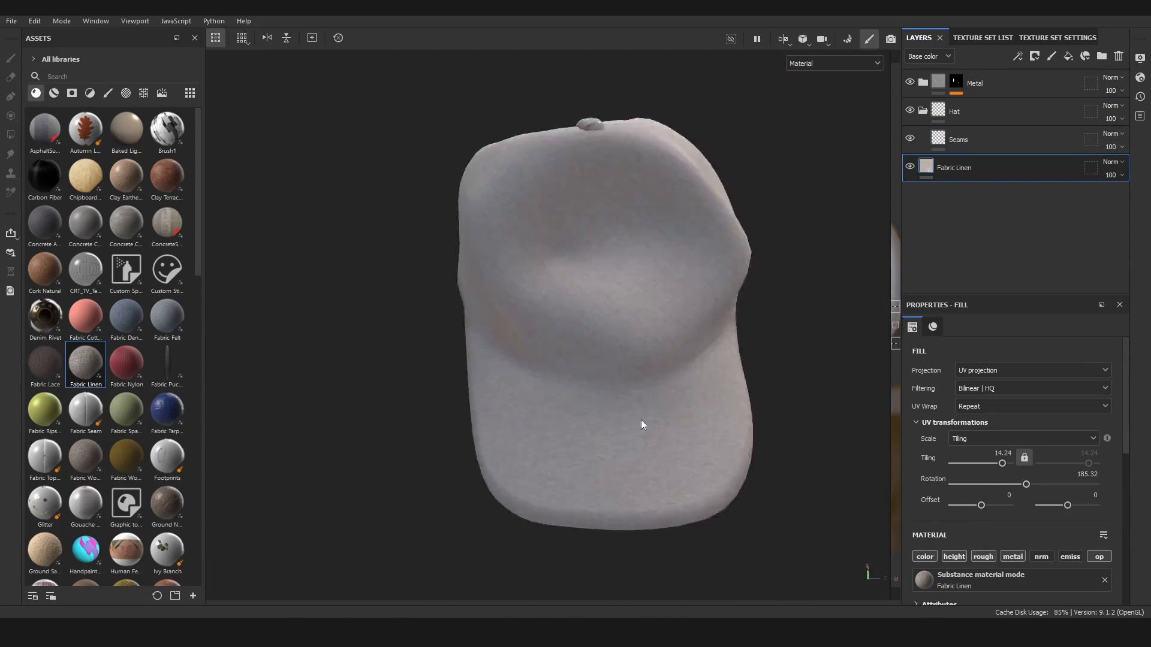
{"action": "double_click", "coordinate": [126, 315]}
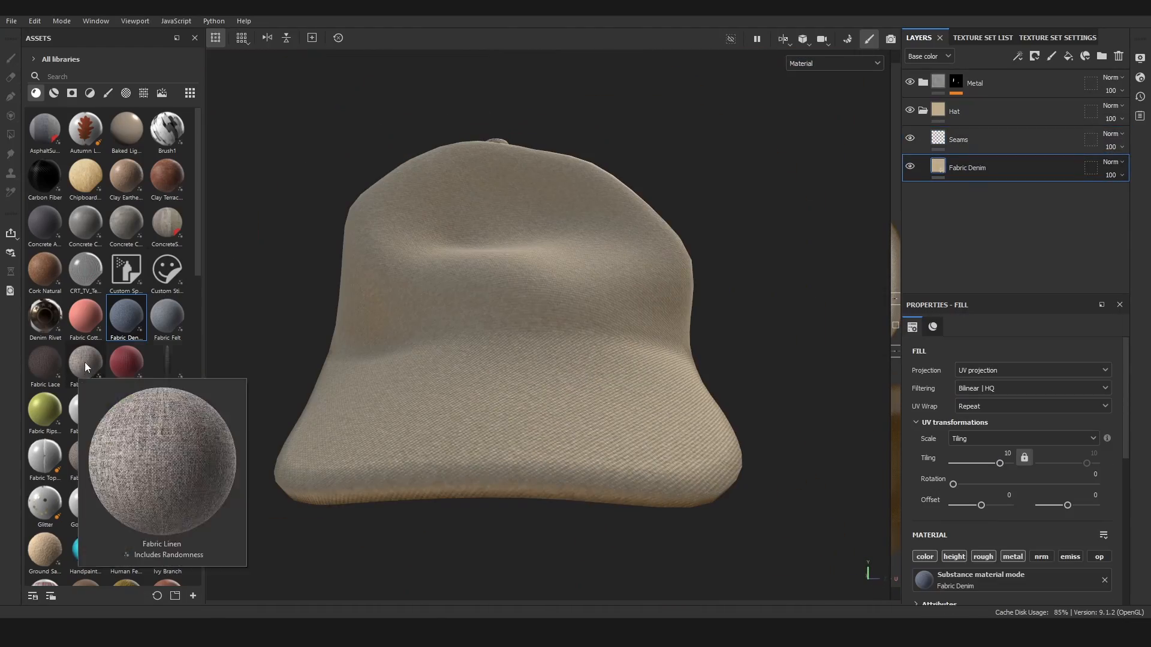
Add Fabric Lace and Ground Natural Mud layers over the denim with generator masks
{"action": "double_click", "coordinate": [44, 359]}
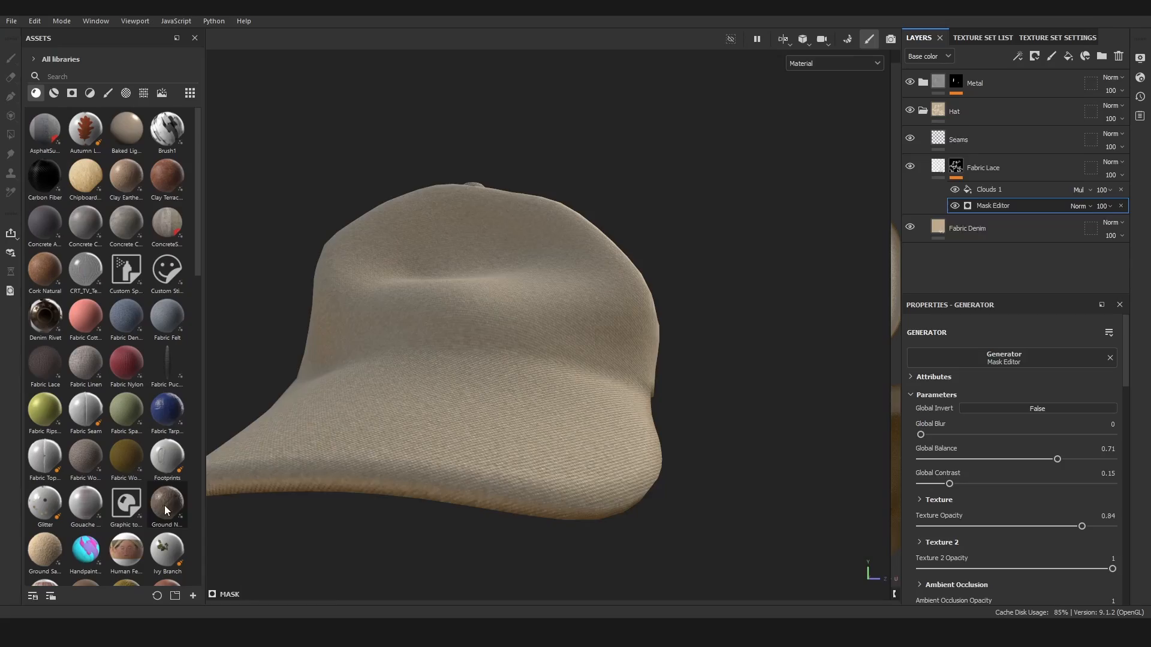
{"action": "double_click", "coordinate": [167, 501]}
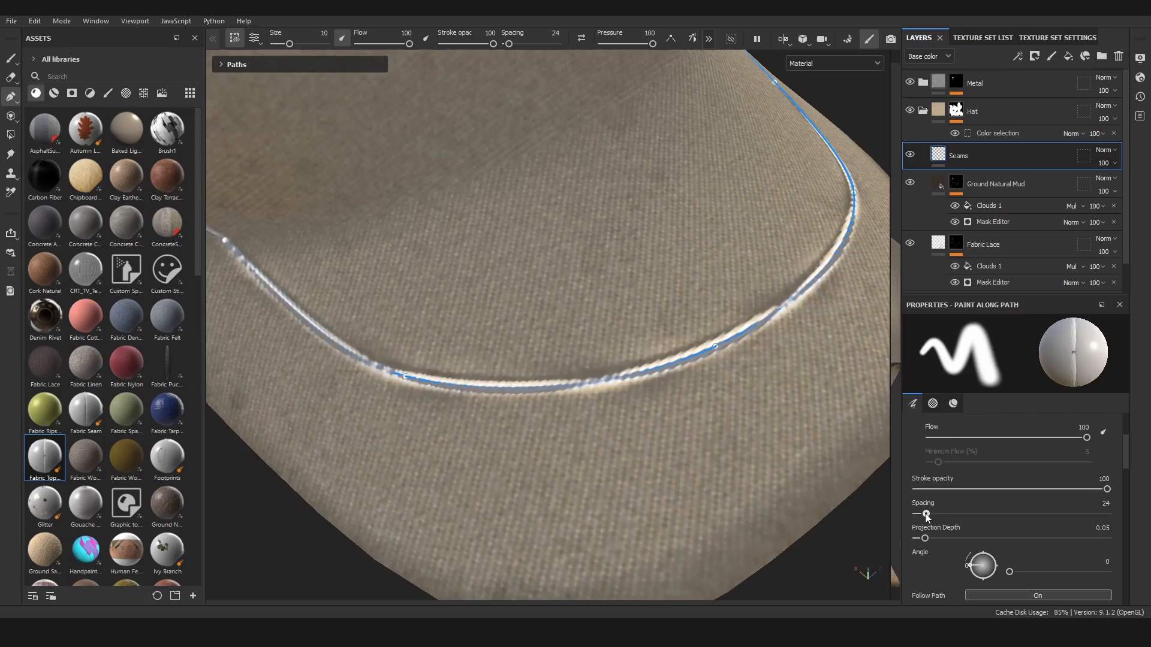
Adjust the seam stroke spacing for the Fabric Seam paint-along-path stitches
{"action": "left_click", "coordinate": [981, 37]}
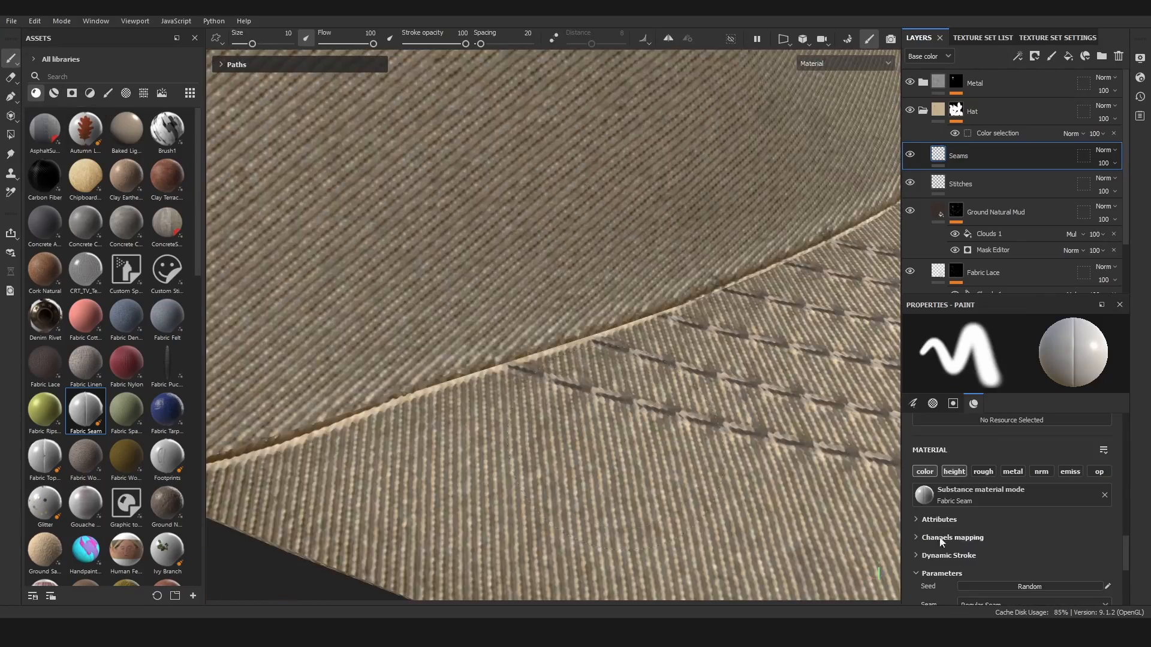
Paint Fabric Topstitching along the centre panel seam paths
{"action": "left_click", "coordinate": [236, 65]}
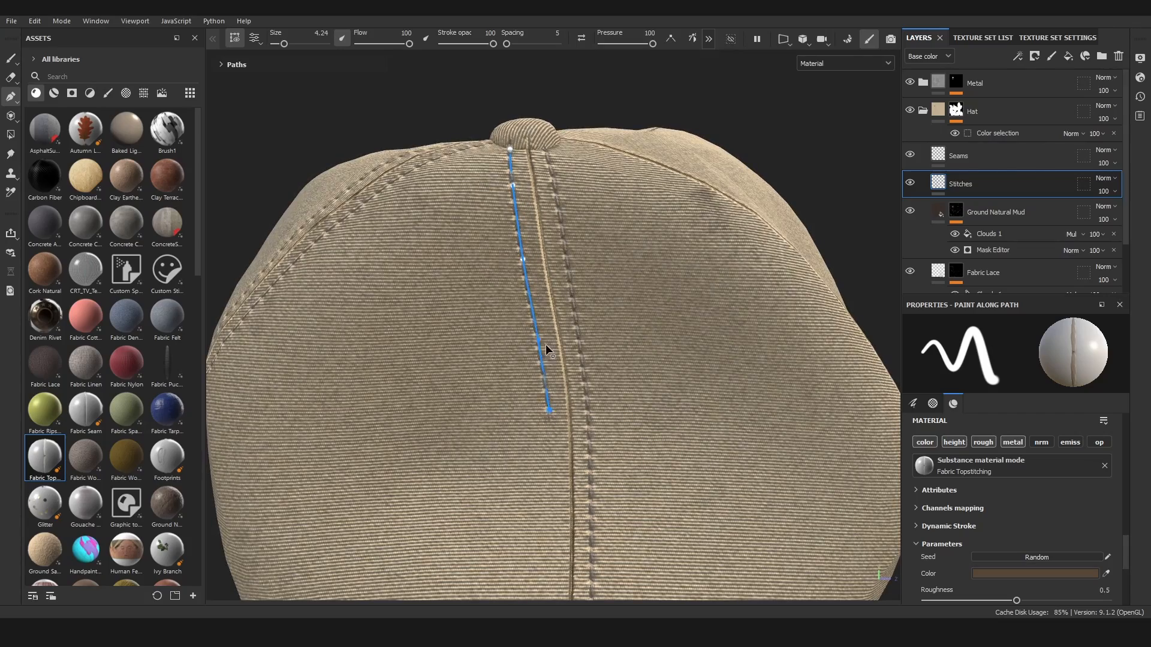
{"action": "scroll", "scroll_direction": "down", "scroll_amount": 3}
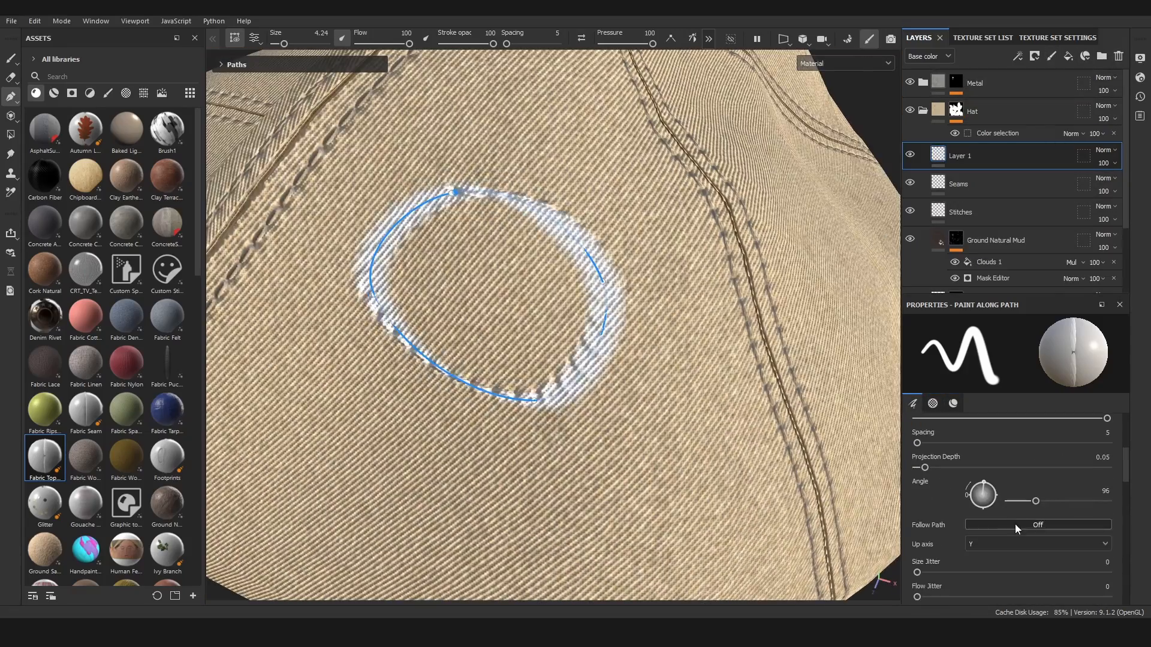
Set the circular stroke to Follow Path, then undo it and return to the Paint brush
{"action": "left_click", "coordinate": [1037, 524]}
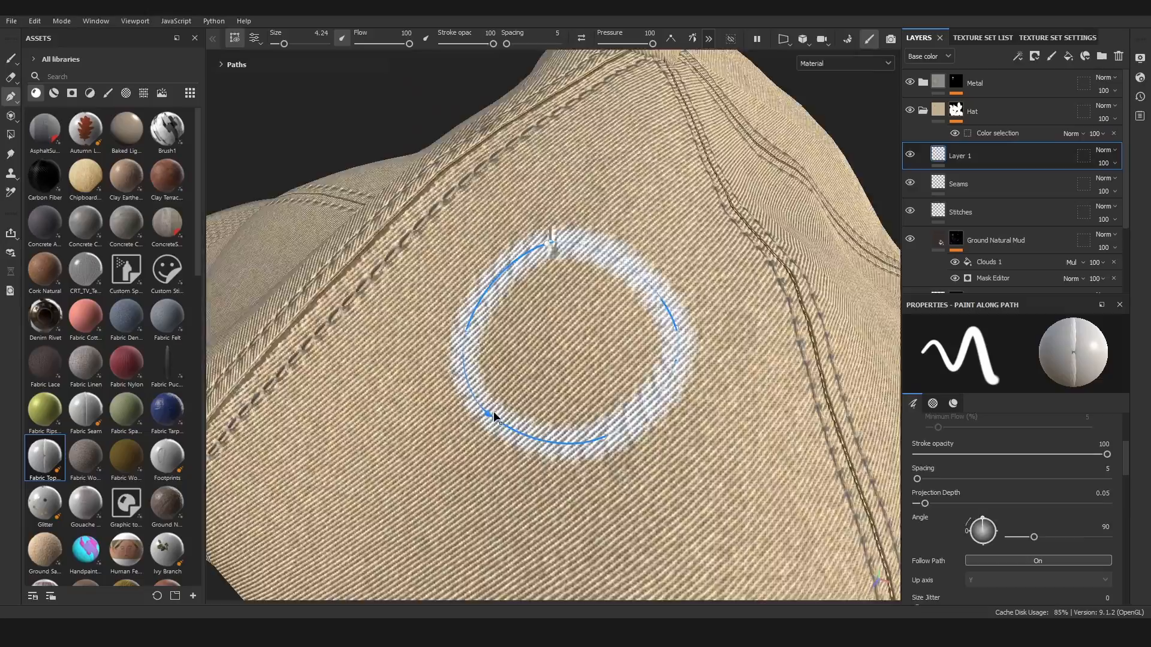
{"action": "left_click", "coordinate": [966, 37]}
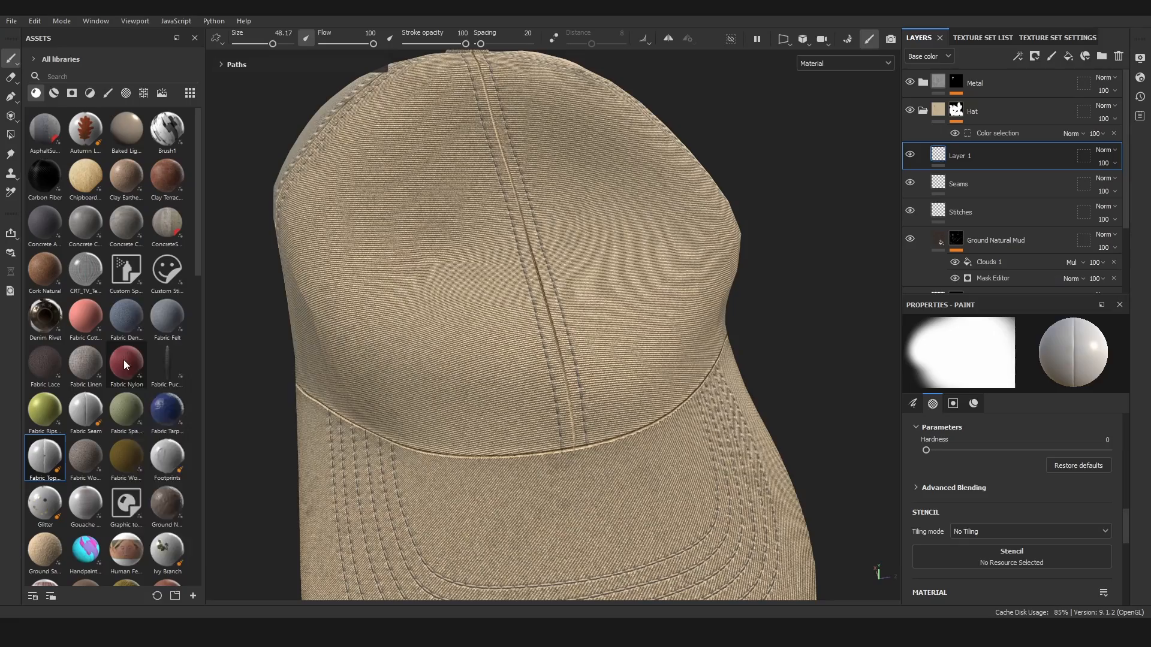
Filter the Assets to alpha shapes and add a Watermark layer to the cap
{"action": "left_click", "coordinate": [966, 37]}
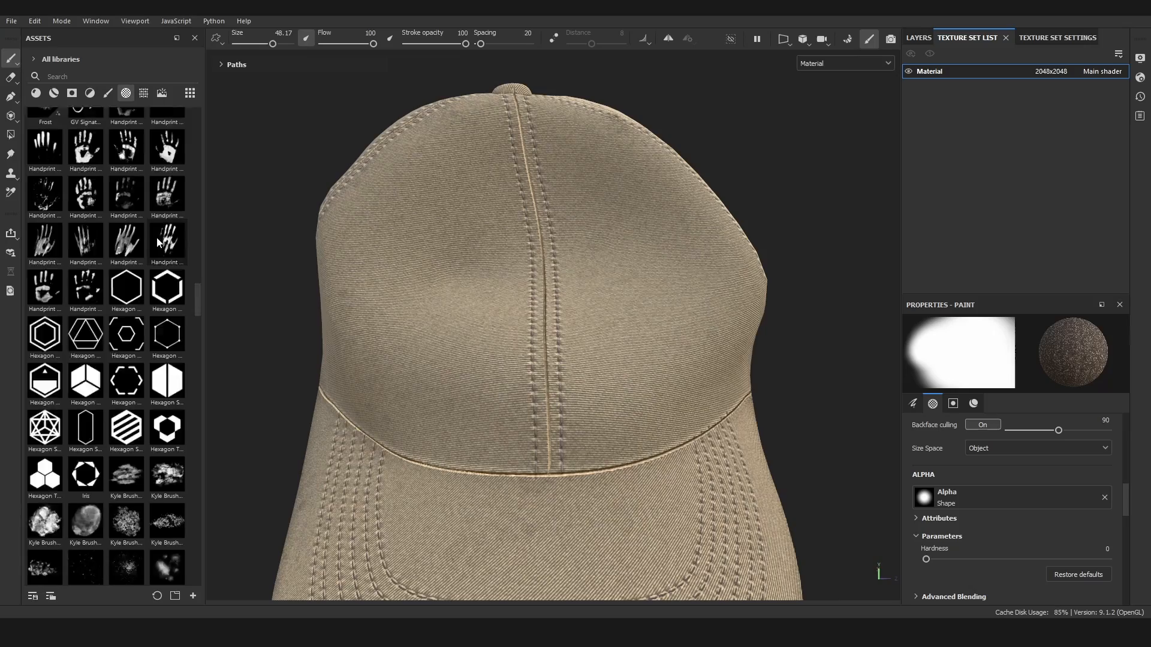
{"action": "double_click", "coordinate": [126, 514]}
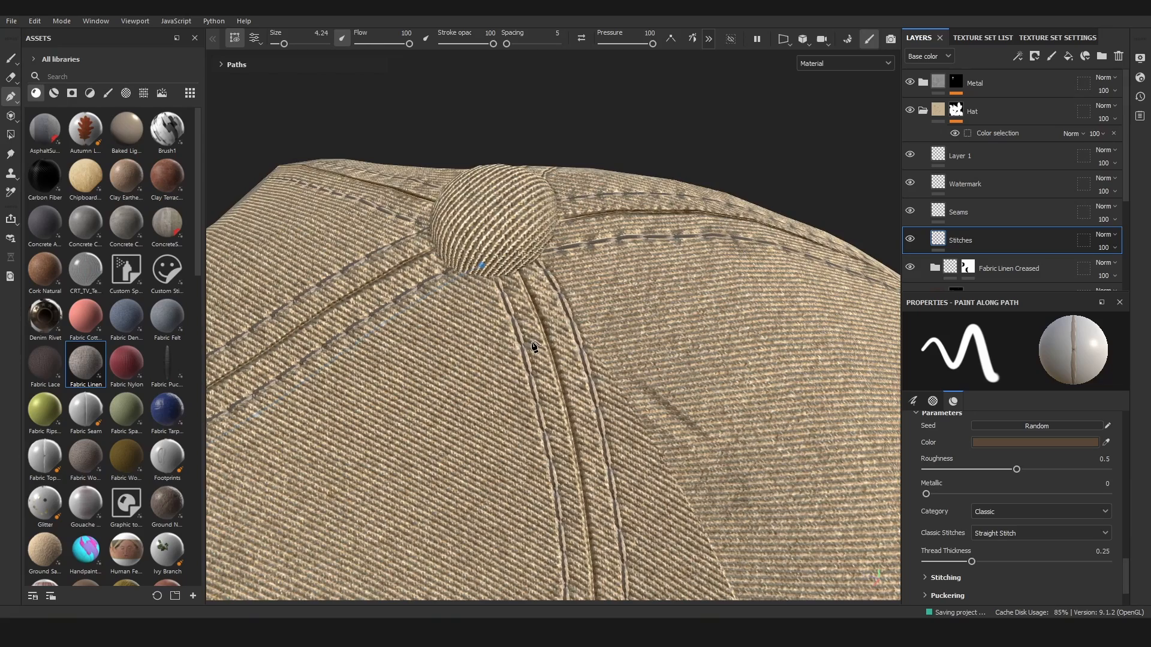
Expand the Paths list and select a stitch path to adjust before saving
{"action": "left_click", "coordinate": [235, 65]}
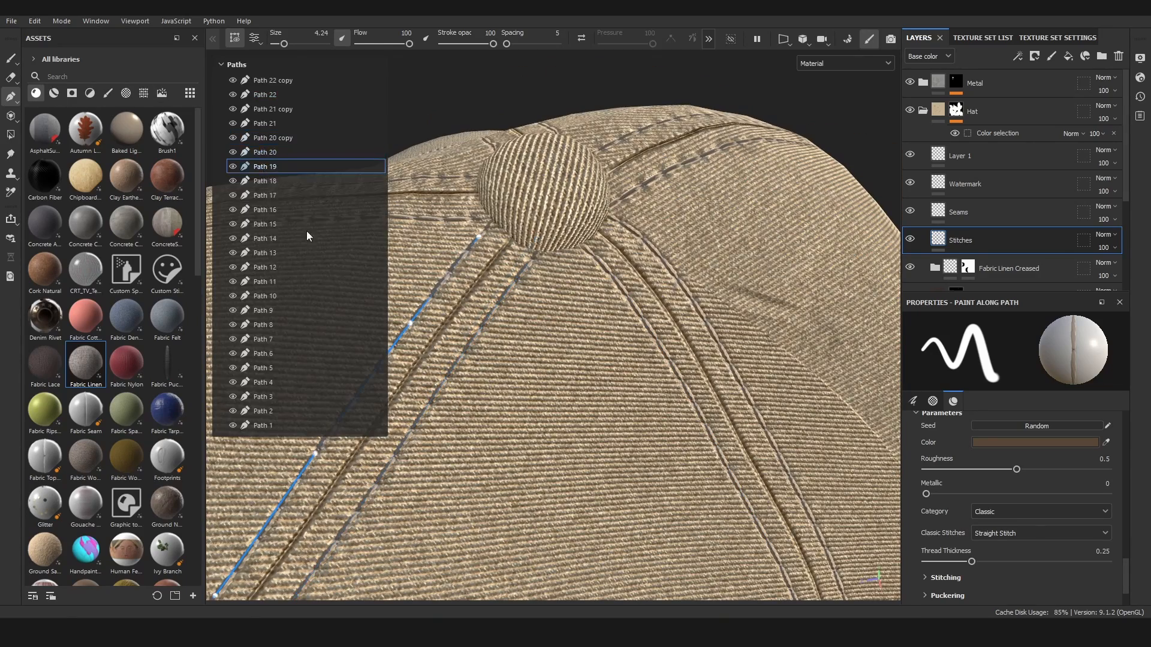
{"action": "left_click", "coordinate": [221, 64]}
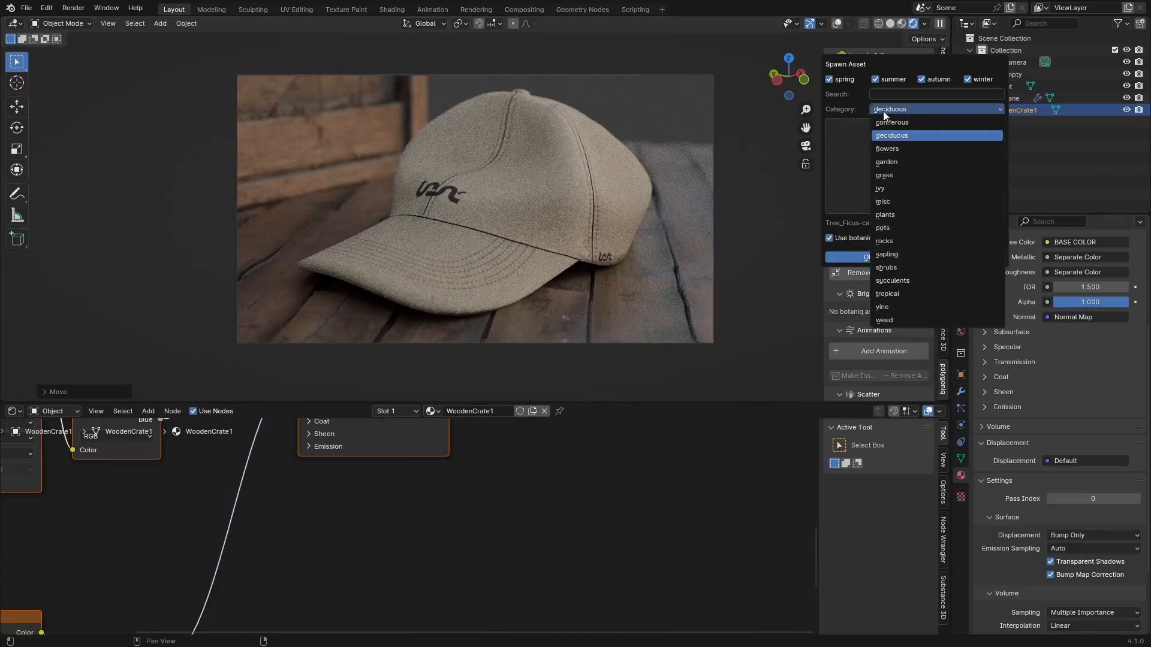
Spawn a deciduous lemon tree from botaniq near the camera so its leaves shadow the cap on the wooden floor
{"action": "left_click", "coordinate": [885, 214]}
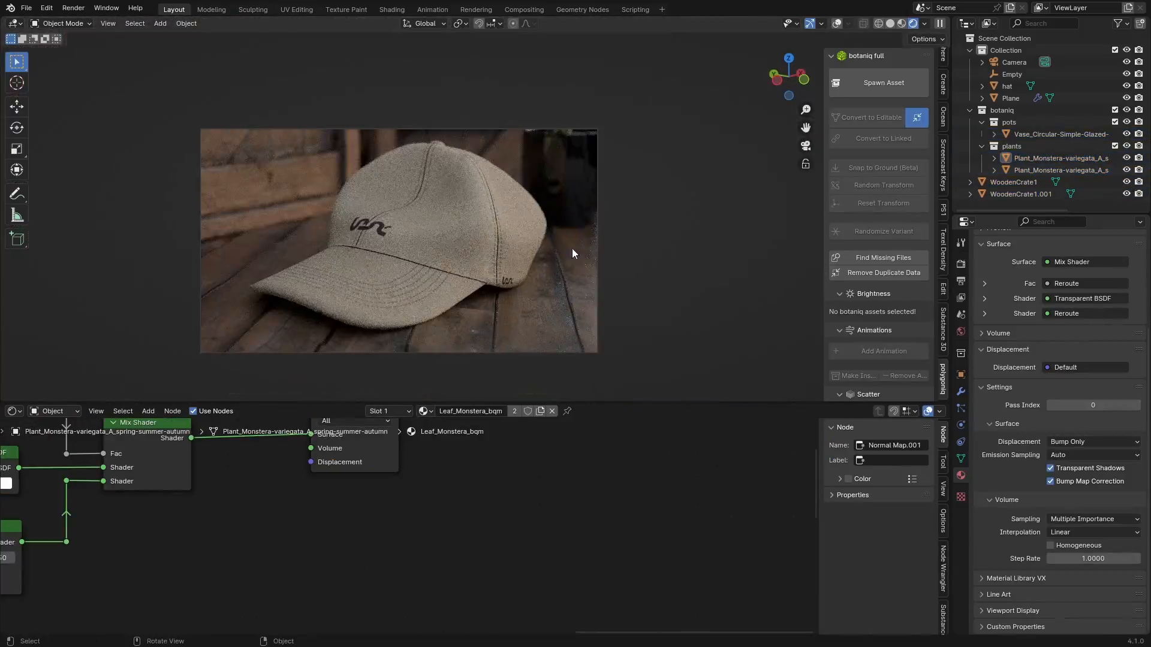
{"action": "left_click", "coordinate": [1014, 181]}
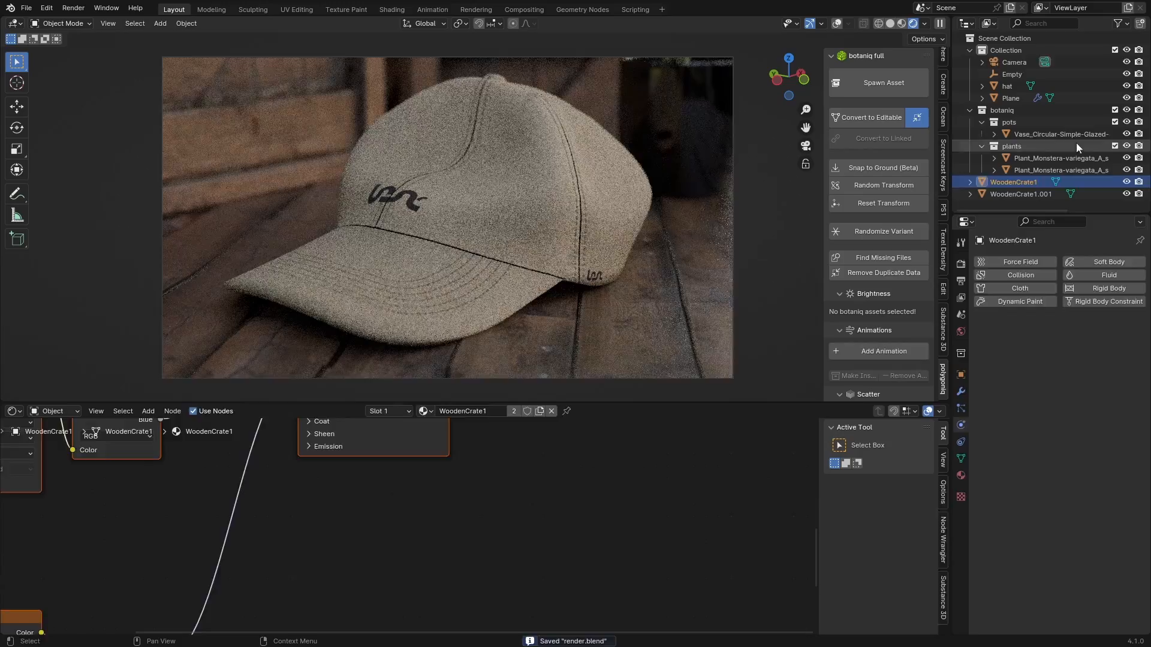
{"action": "left_click", "coordinate": [1015, 61]}
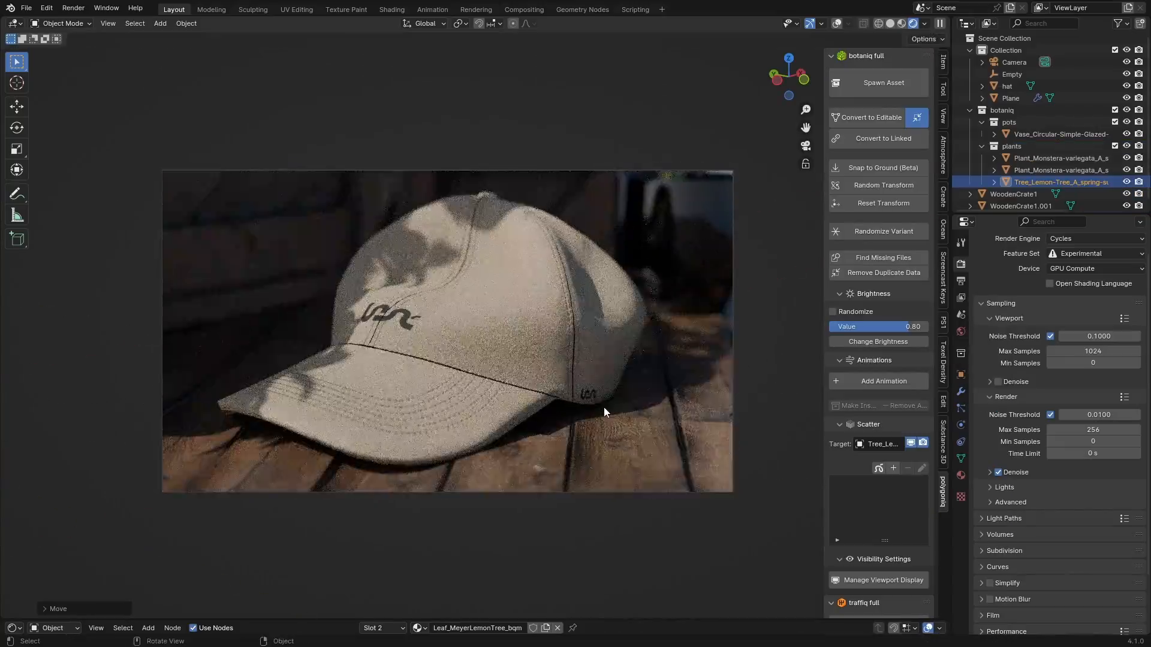
{"action": "left_click", "coordinate": [1010, 97]}
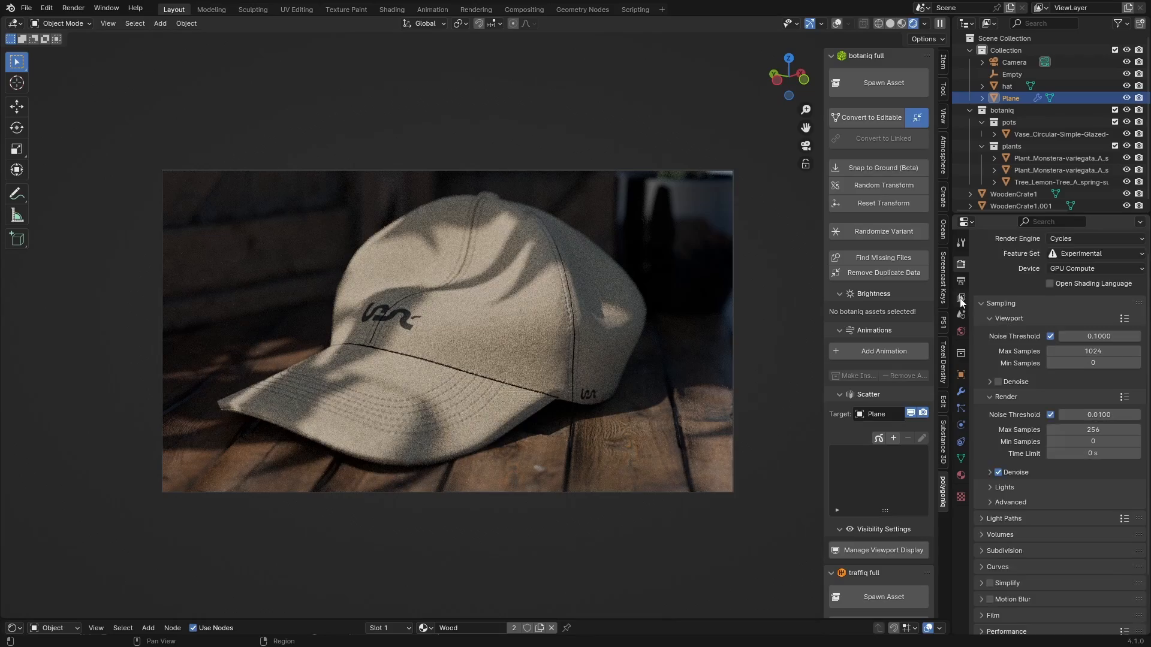
{"action": "scroll", "scroll_direction": "down", "scroll_amount": 3}
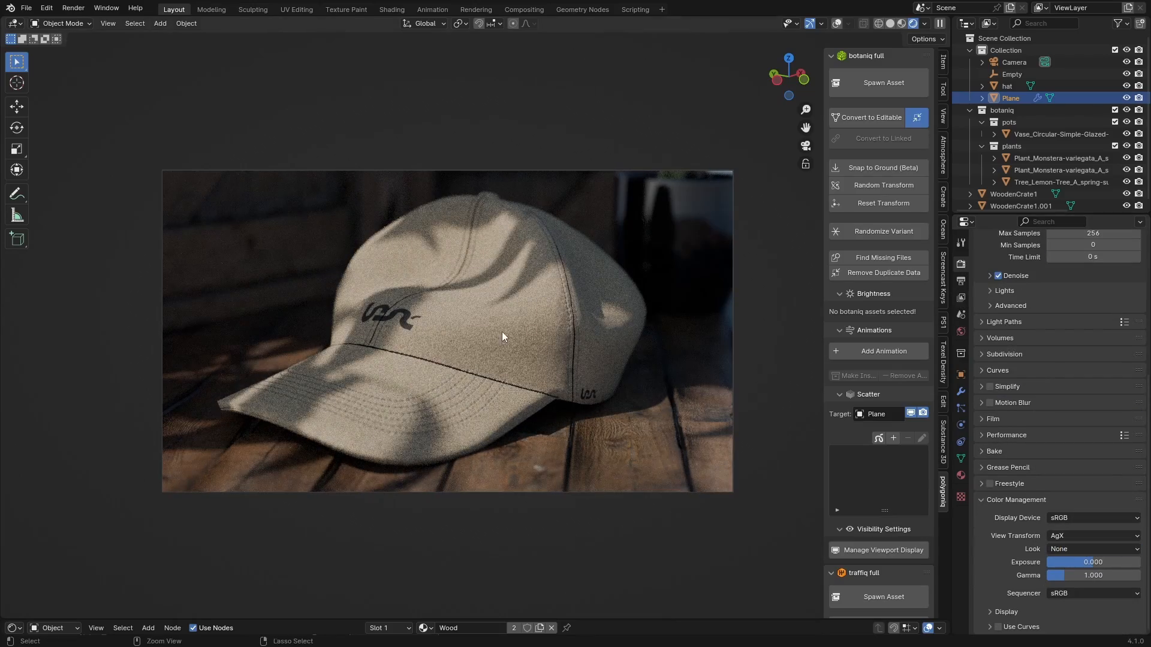